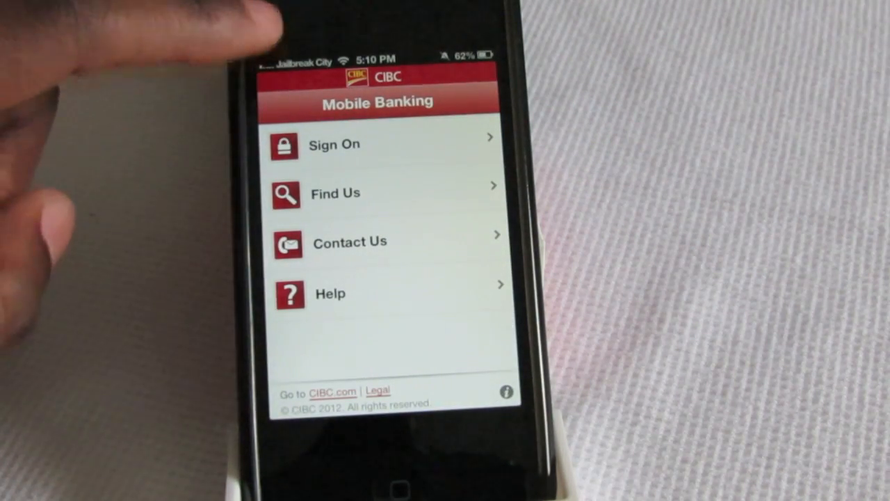
{"action": "mouse_move", "coordinate": [105, 278]}
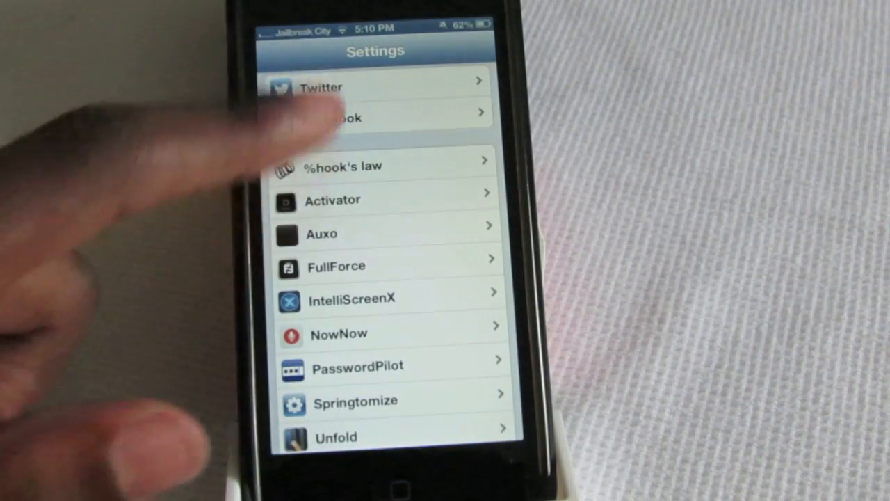
Review FullForce's per-app fullscreen toggles, then relaunch CIBC Mobile Banking
{"action": "left_click", "coordinate": [336, 265]}
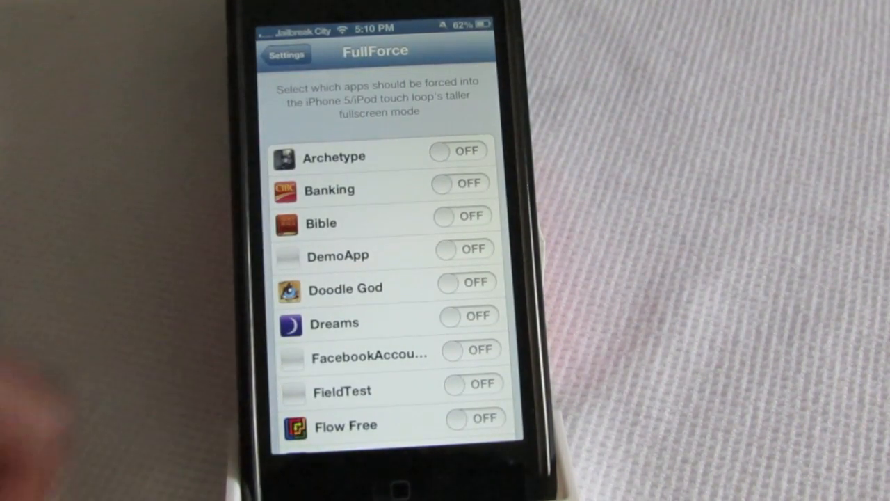
{"action": "left_click", "coordinate": [459, 184]}
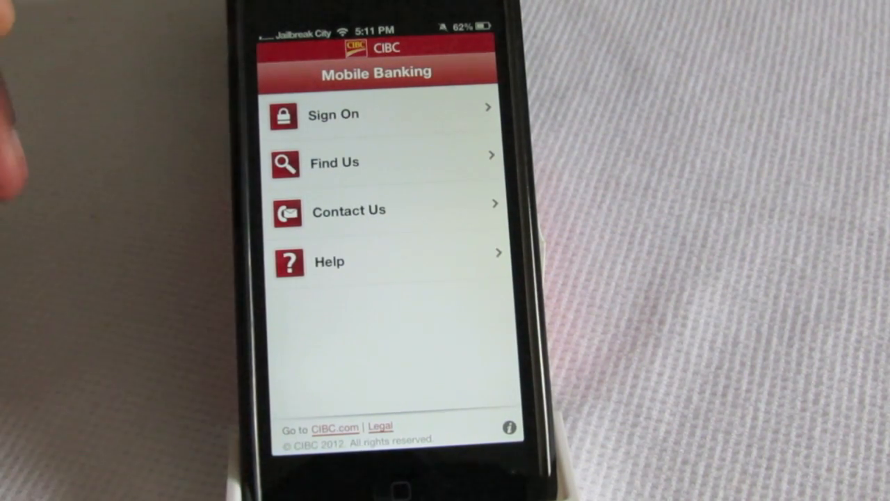
{"action": "mouse_move", "coordinate": [139, 417]}
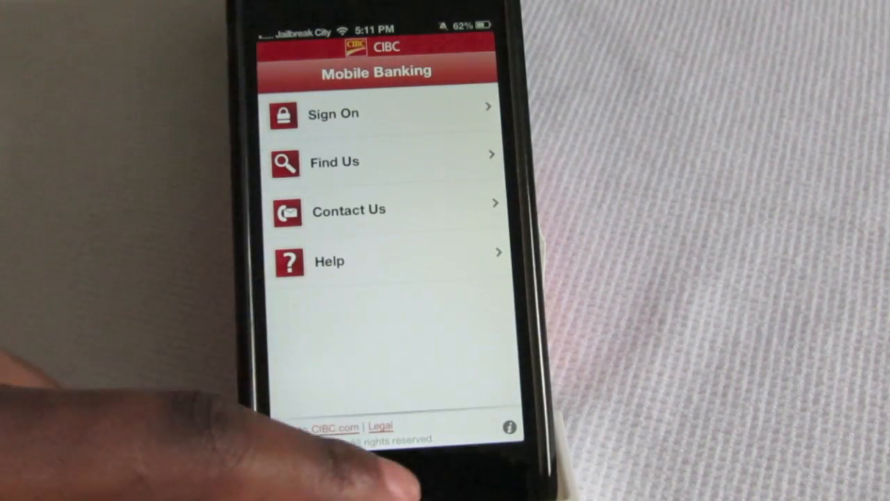
Leave the banking app and set %hook's law Stiffness to 300
{"action": "key", "text": "home"}
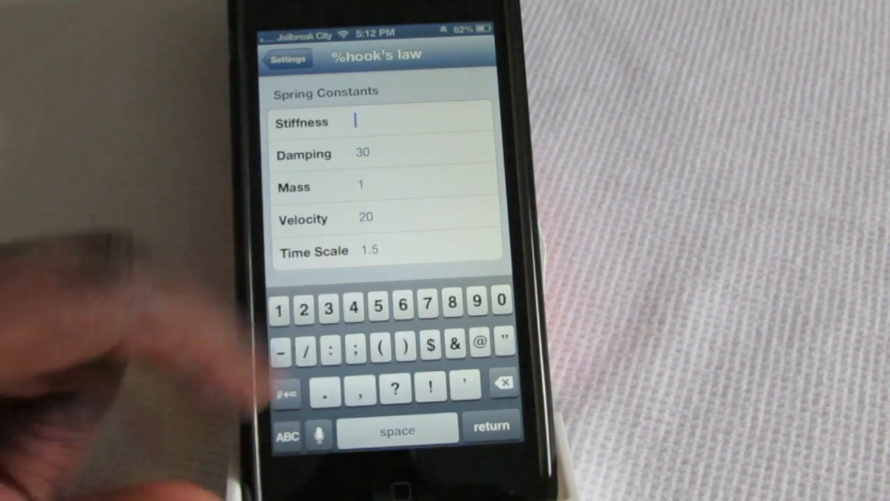
{"action": "type", "text": "300"}
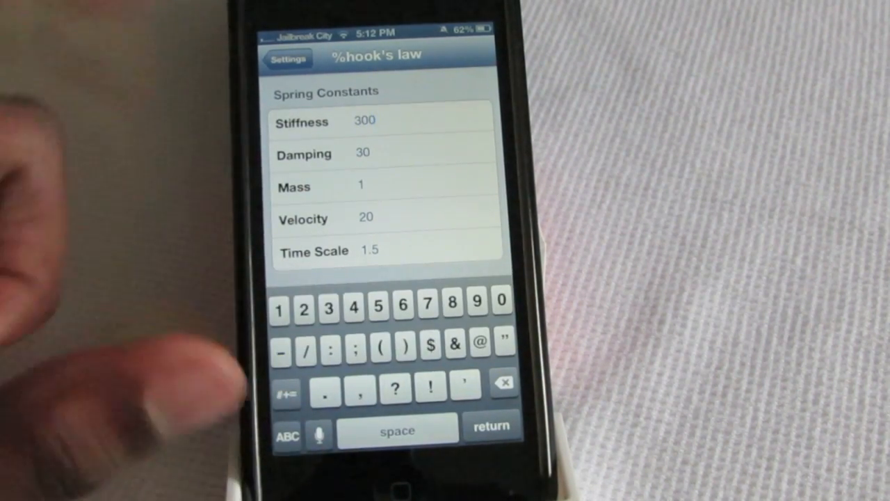
{"action": "left_click", "coordinate": [287, 58]}
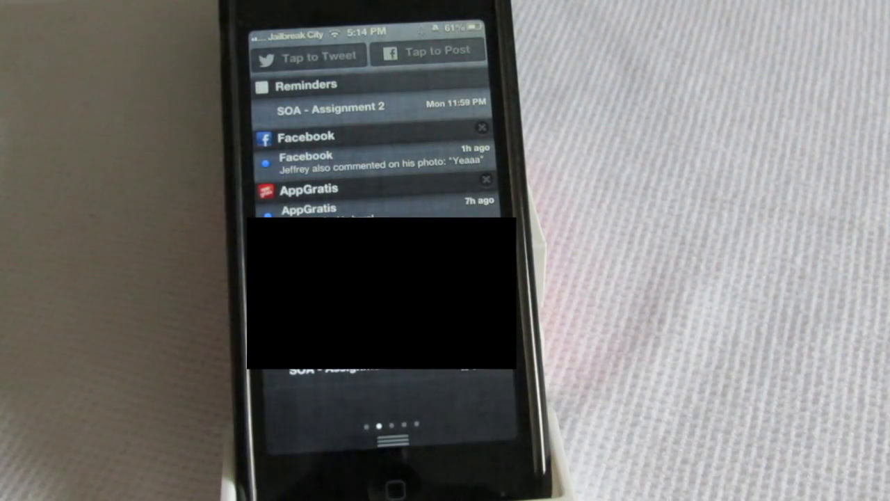
Scroll Notification Center to the Reminders, Facebook and AppGratis entries
{"action": "scroll", "scroll_direction": "down", "scroll_amount": 3}
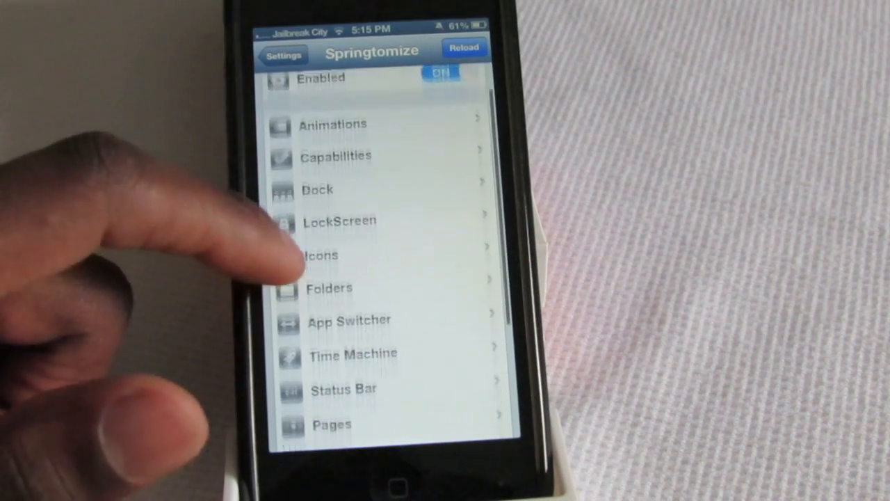
Enter one of Springtomize's customization sections such as Icons
{"action": "left_click", "coordinate": [320, 254]}
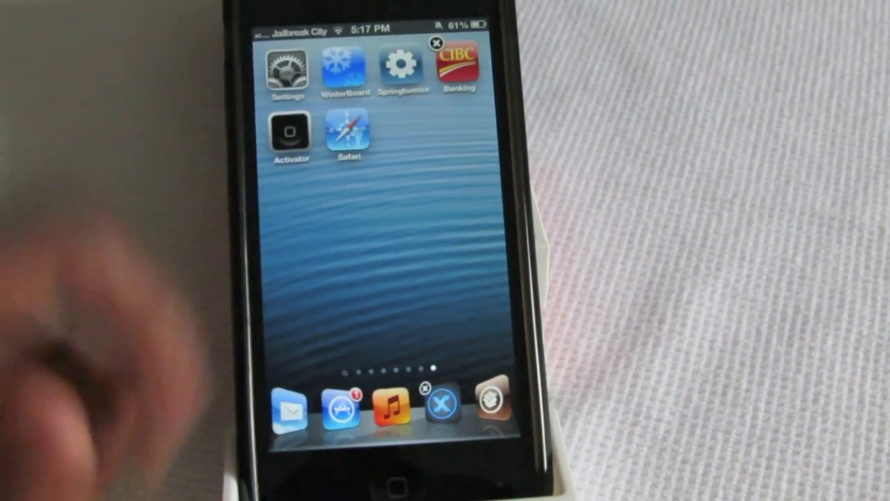
Swipe to the home screen page with Facebook, Twitter and Maps in jiggle mode
{"action": "scroll", "scroll_direction": "left", "scroll_amount": 3}
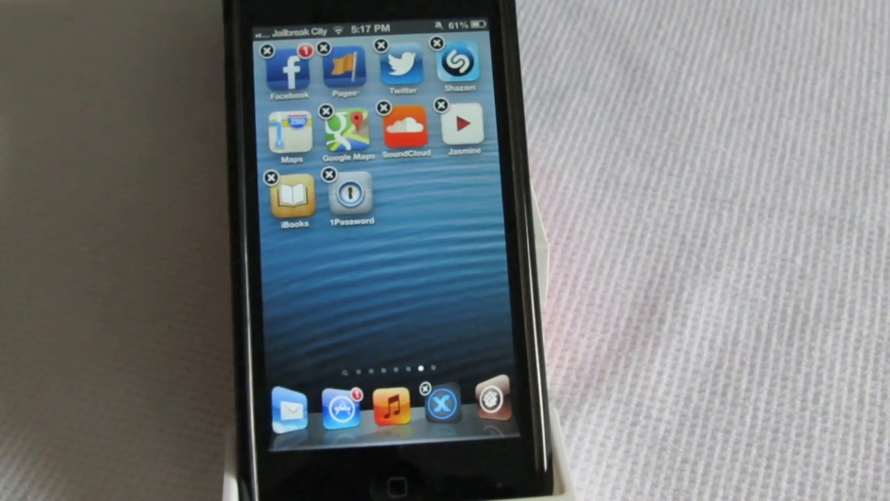